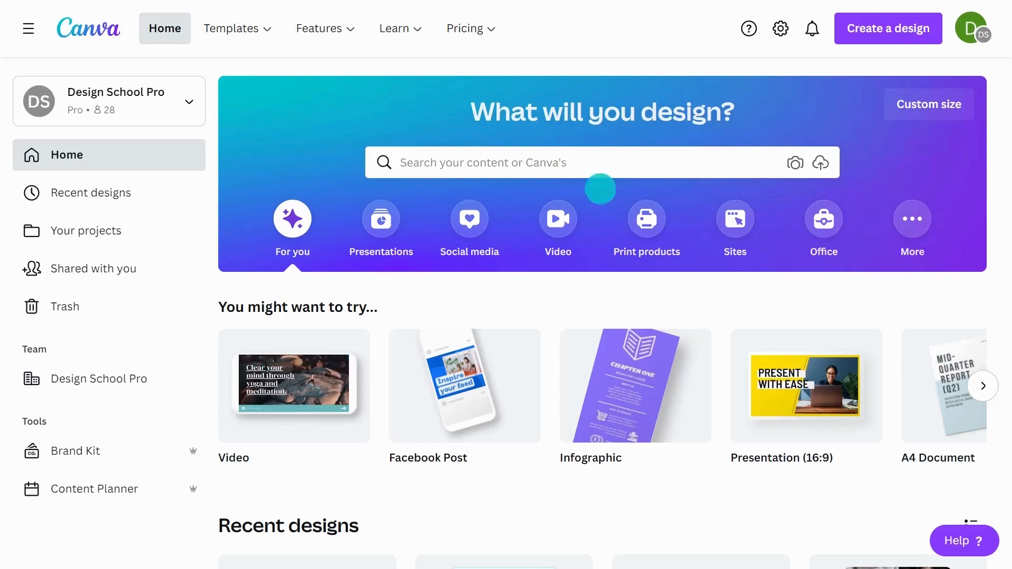
Search 'bake' for bakery logo templates and filter them to the Simple style
{"action": "type", "text": "bake"}
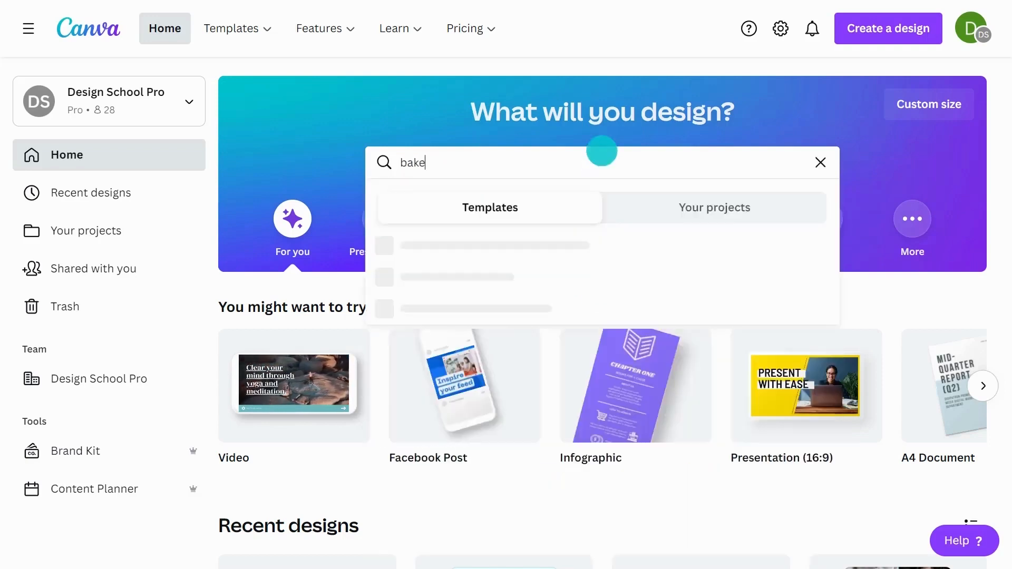
{"action": "left_click", "coordinate": [820, 162]}
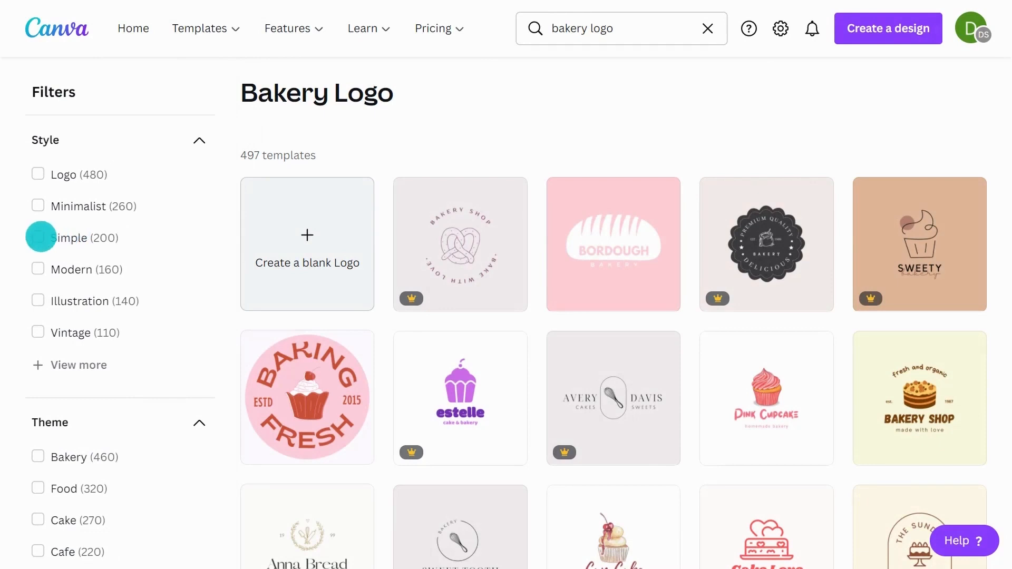
{"action": "left_click", "coordinate": [37, 238]}
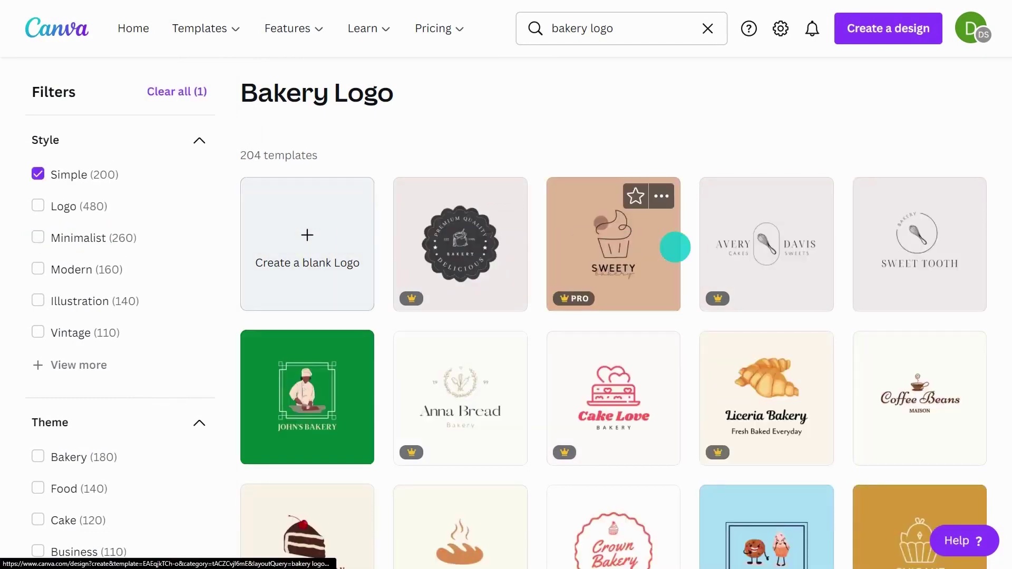
{"action": "scroll", "scroll_direction": "down", "scroll_amount": 3}
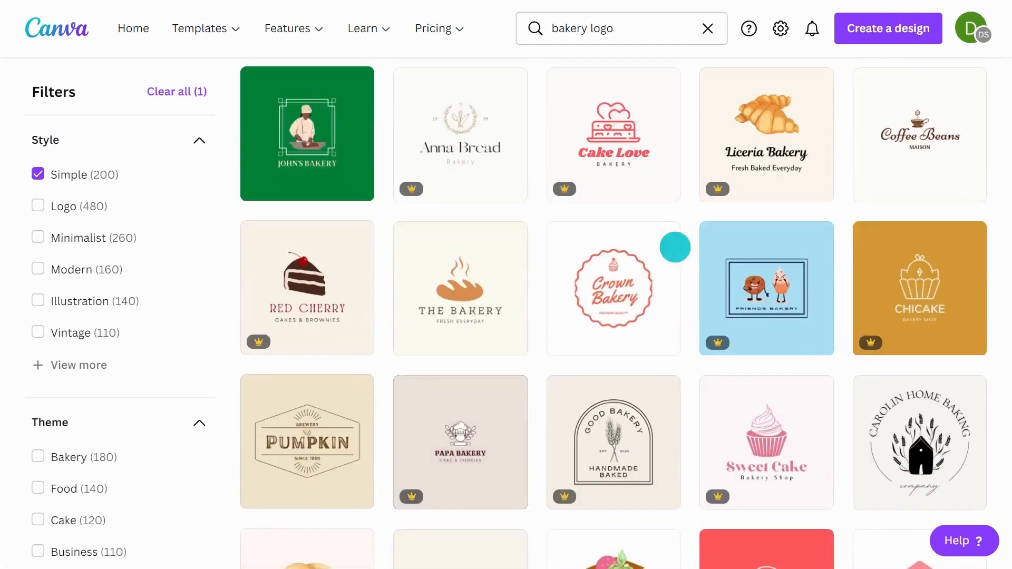
{"action": "scroll", "scroll_direction": "up", "scroll_amount": 3}
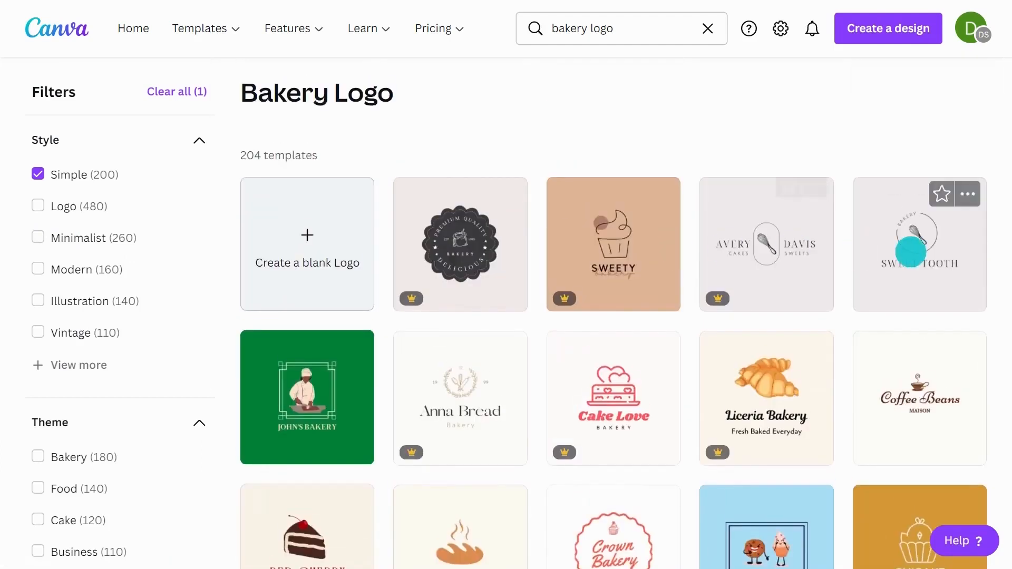
Start from the Sweet Tooth template and retype its name text as BAKEIT
{"action": "left_click", "coordinate": [918, 244]}
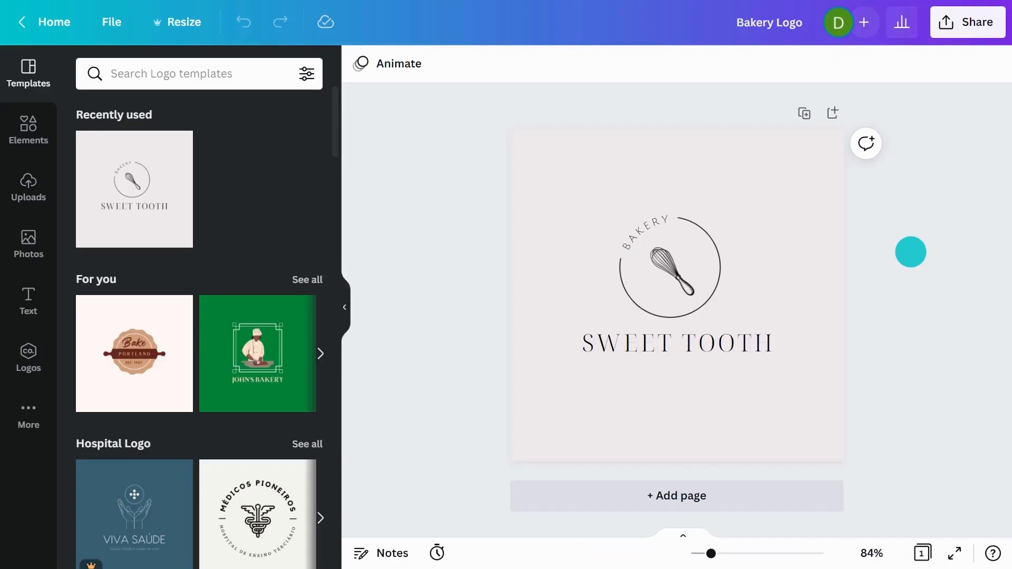
{"action": "left_click", "coordinate": [671, 268]}
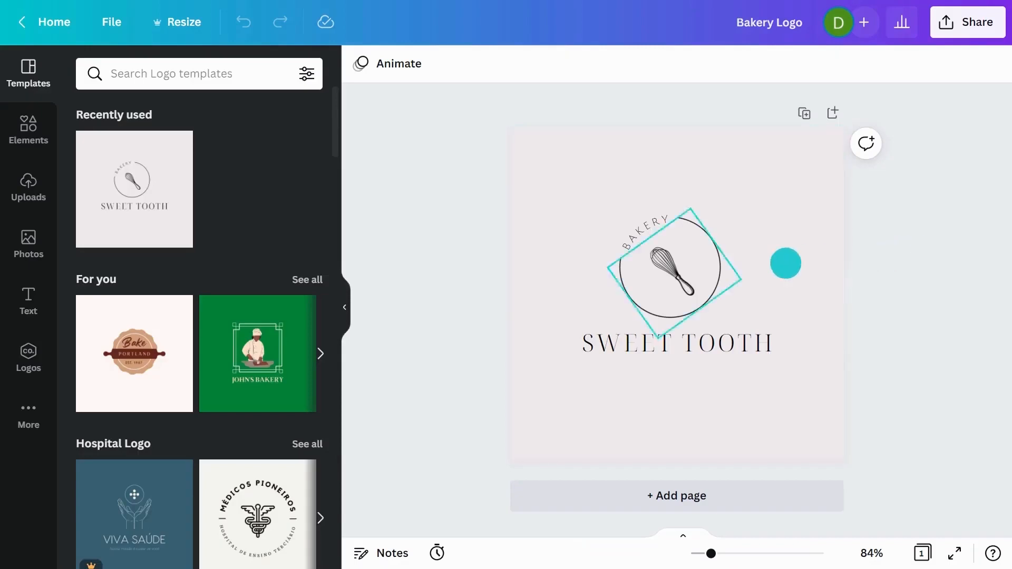
{"action": "left_click", "coordinate": [344, 307]}
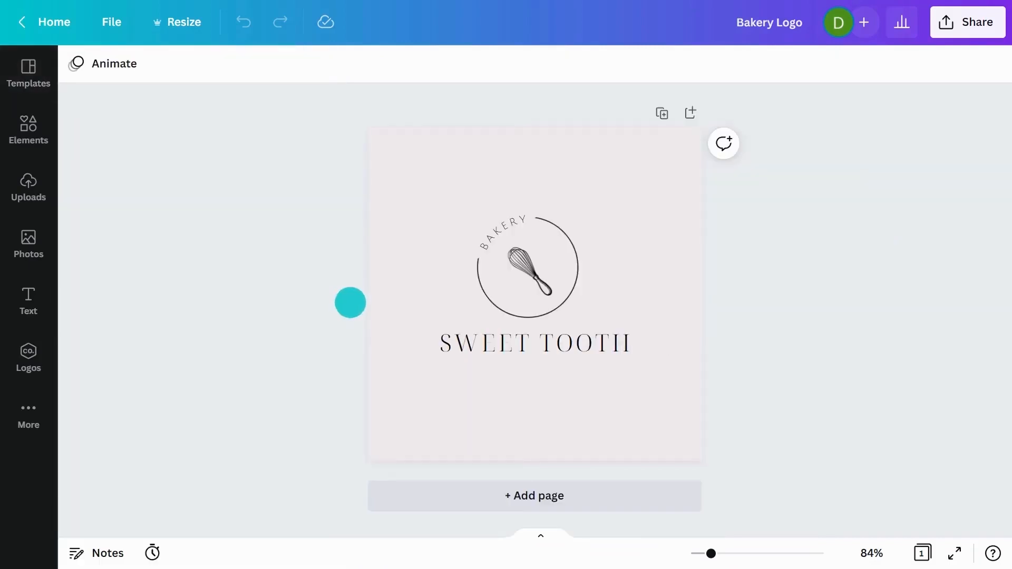
{"action": "double_click", "coordinate": [534, 342]}
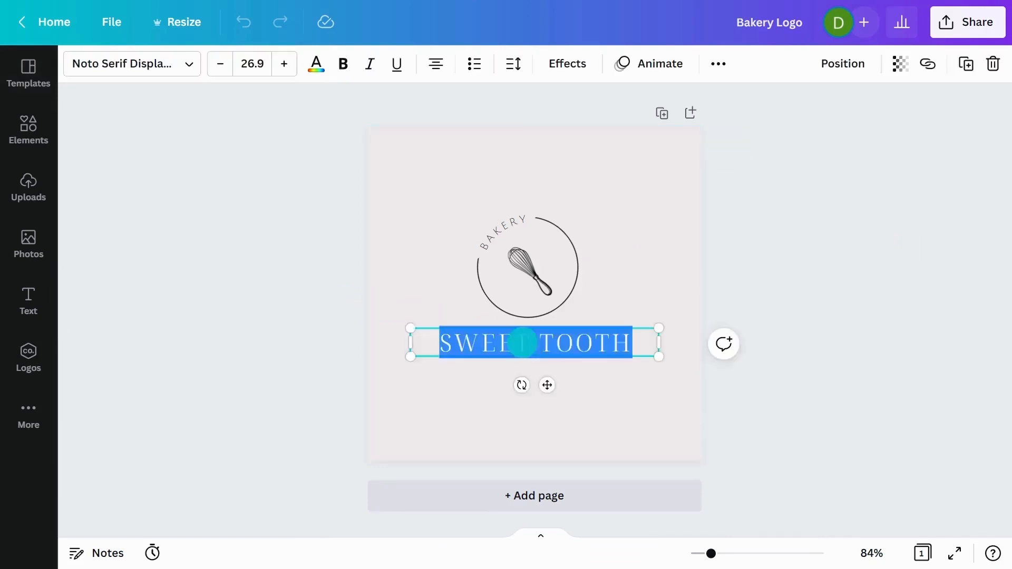
{"action": "type", "text": "BAKEIT"}
{"action": "left_click", "coordinate": [528, 265]}
{"action": "type", "text": "ARTISAN "}
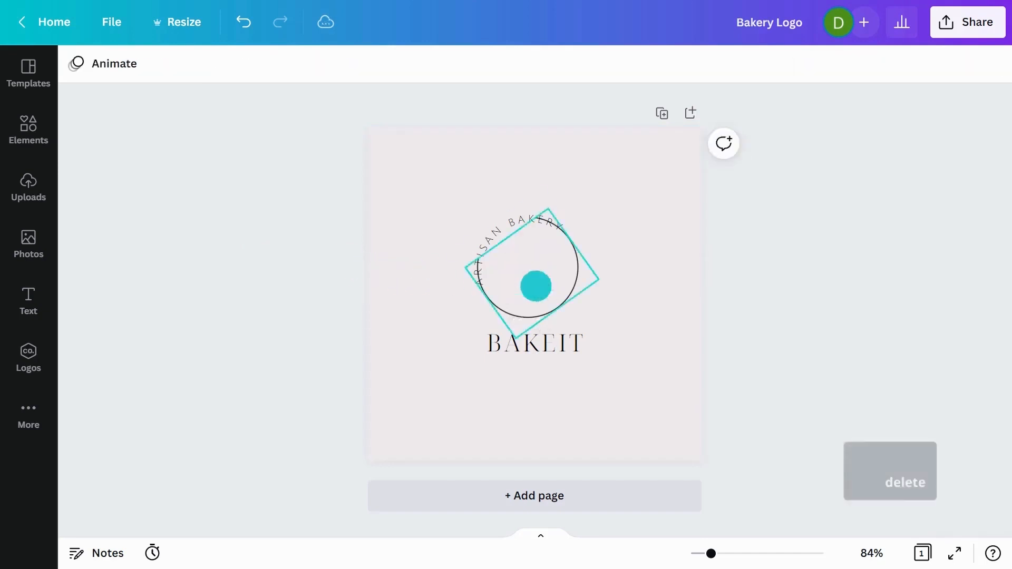
Remove the circle and set the BAKEIT wordmark in Brasika
{"action": "left_click", "coordinate": [889, 471]}
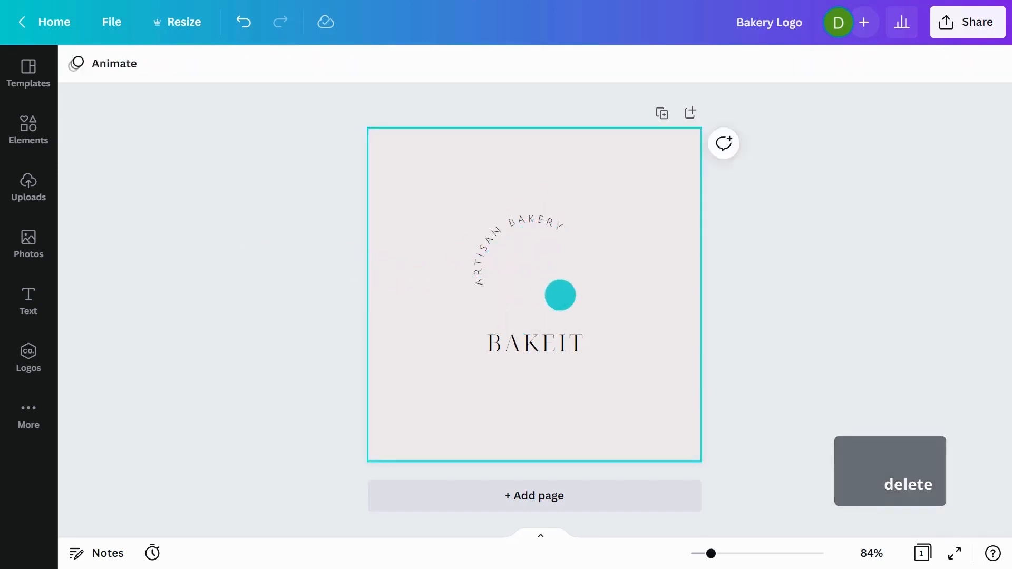
{"action": "left_click", "coordinate": [534, 342]}
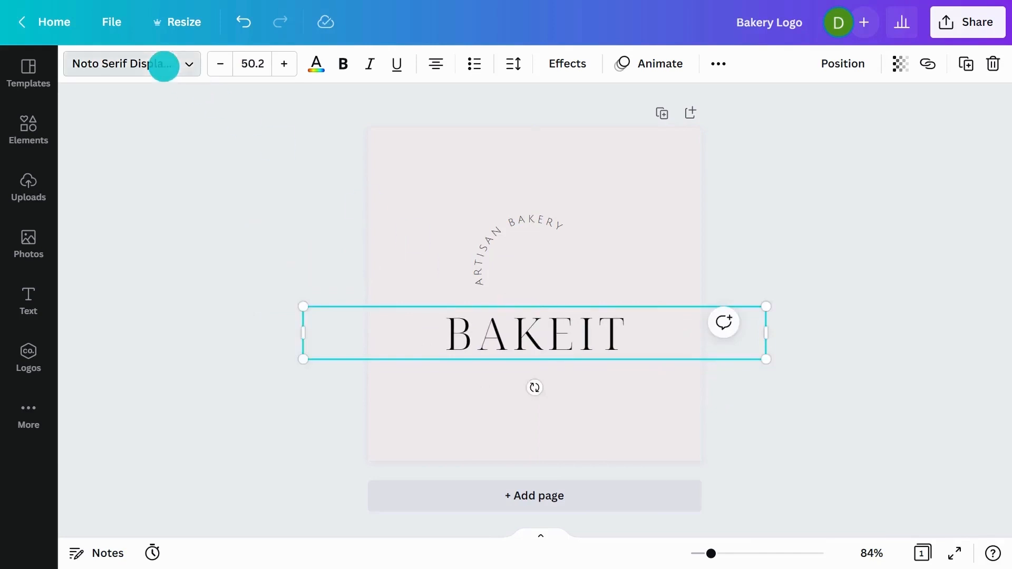
{"action": "left_click", "coordinate": [123, 63]}
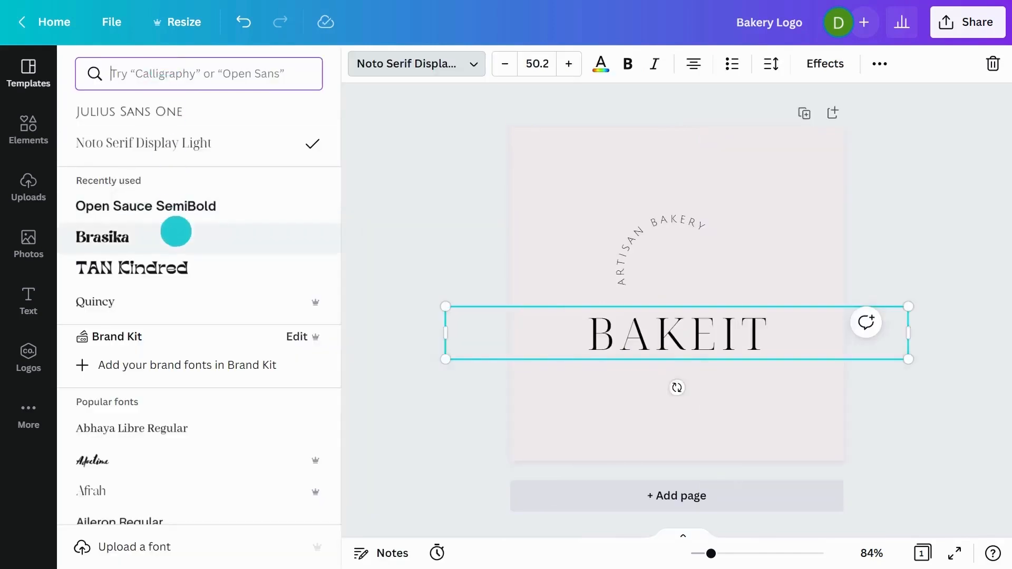
{"action": "left_click", "coordinate": [102, 237]}
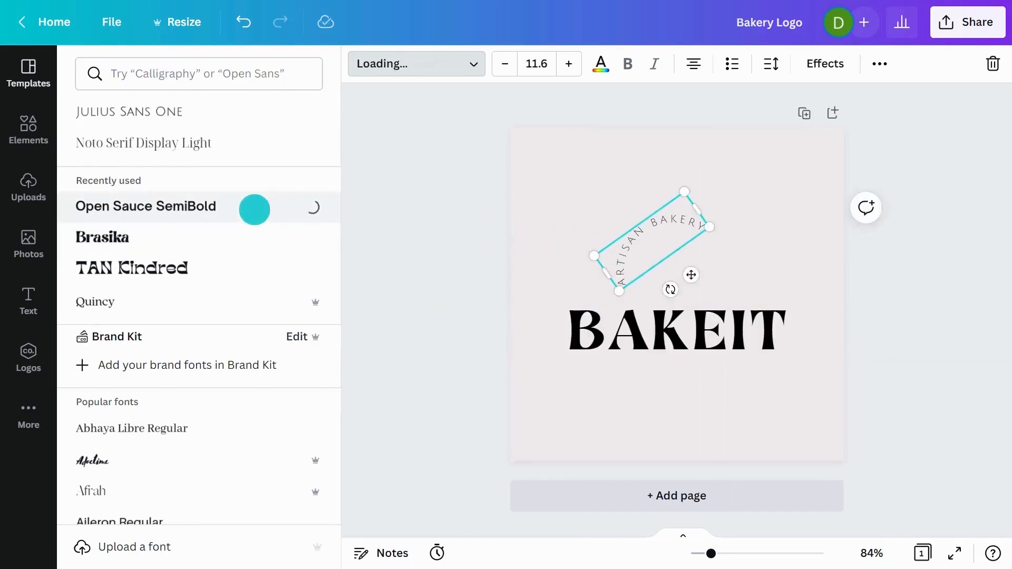
Set the ARTISAN BAKERY tagline in Open Sauce SemiBold, curved beside BAKEIT's top-right
{"action": "left_click", "coordinate": [145, 206]}
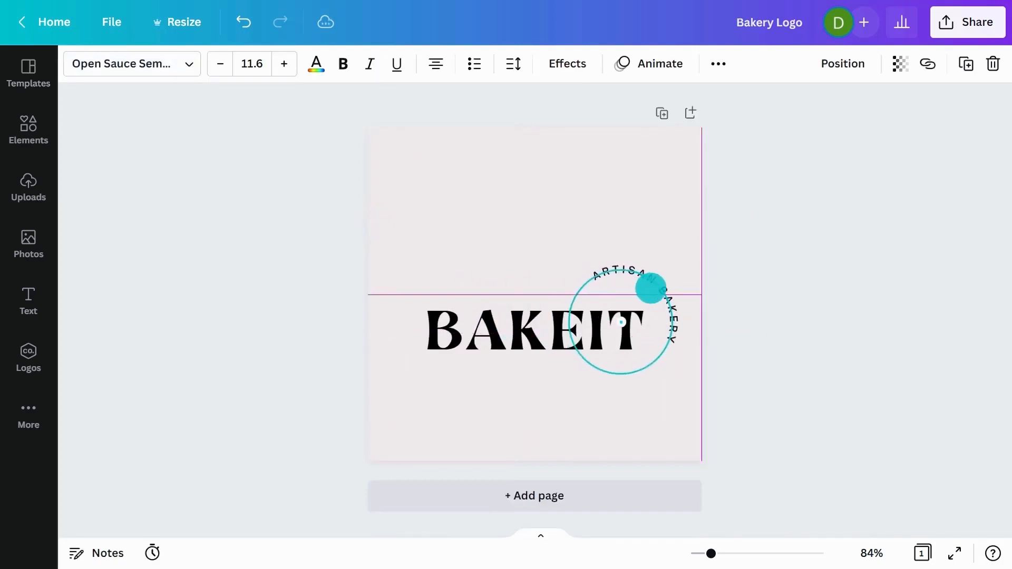
{"action": "left_click", "coordinate": [651, 290]}
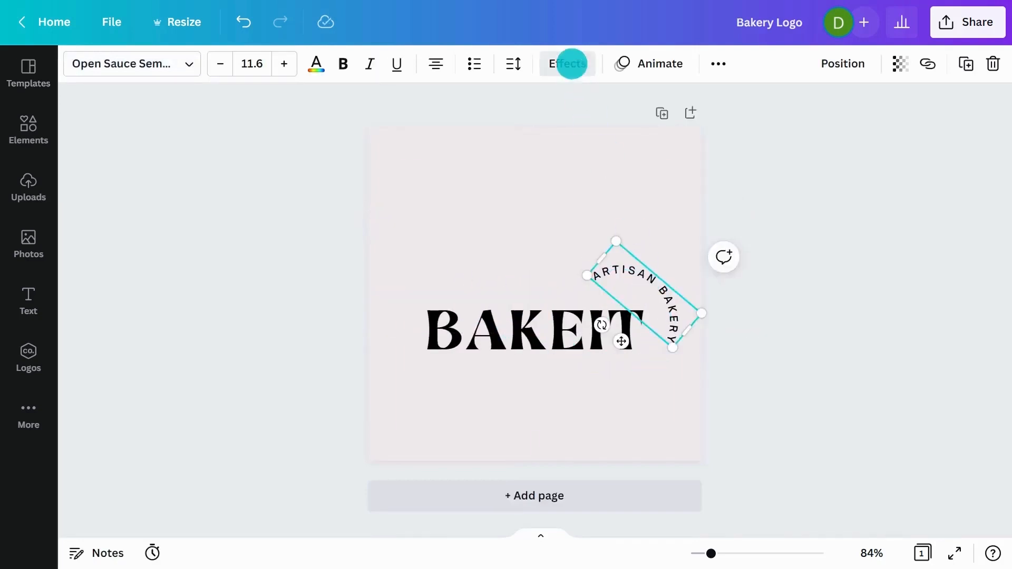
{"action": "left_click", "coordinate": [566, 63]}
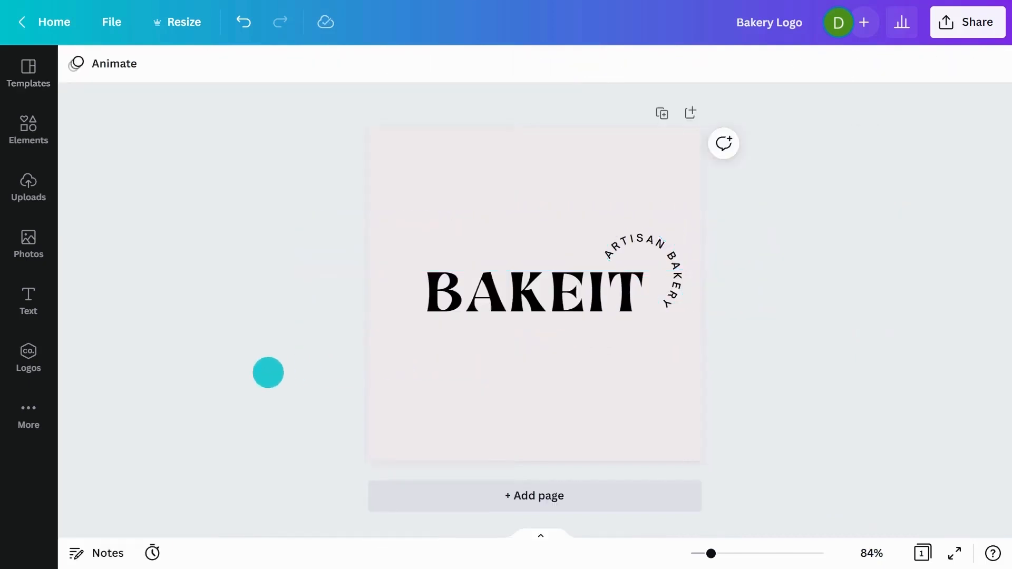
Lower the letter spacing of the BAKEIT wordmark via Spacing
{"action": "left_click", "coordinate": [530, 290]}
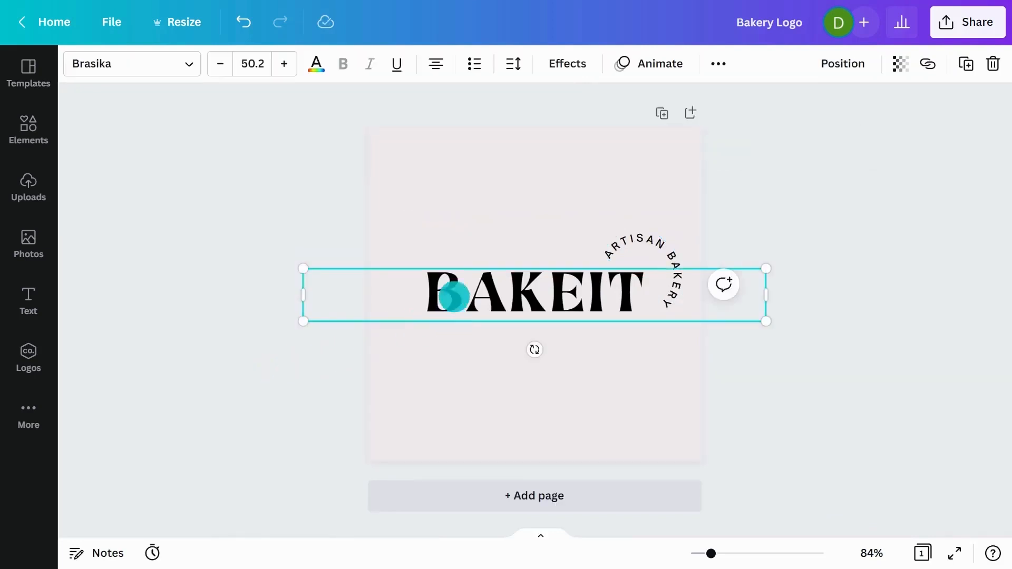
{"action": "left_click", "coordinate": [515, 63]}
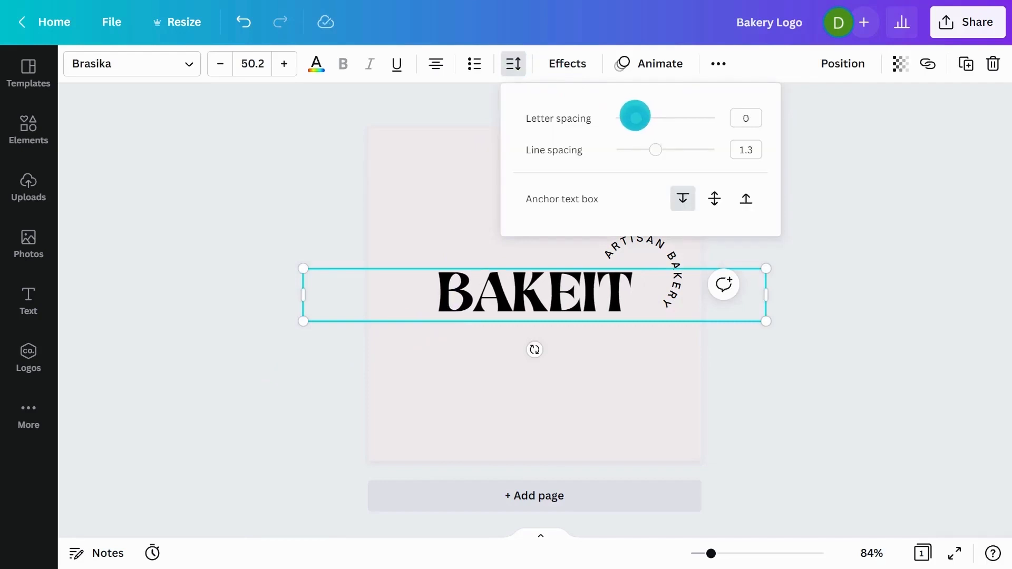
{"action": "left_click", "coordinate": [649, 252]}
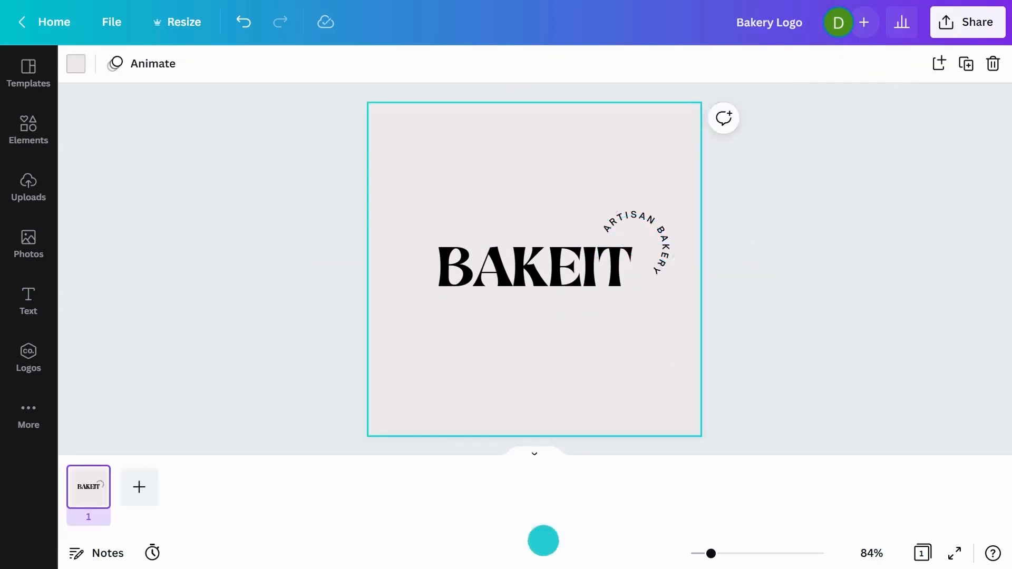
Duplicate the logo page as a white-background second page and view the workbook's Our Logo slide
{"action": "right_click", "coordinate": [88, 487]}
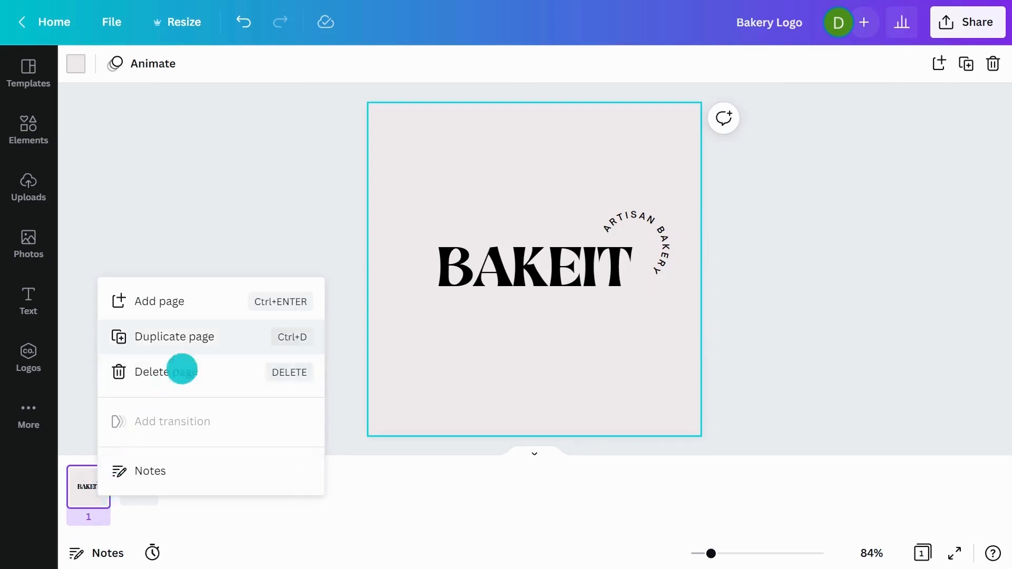
{"action": "left_click", "coordinate": [175, 336]}
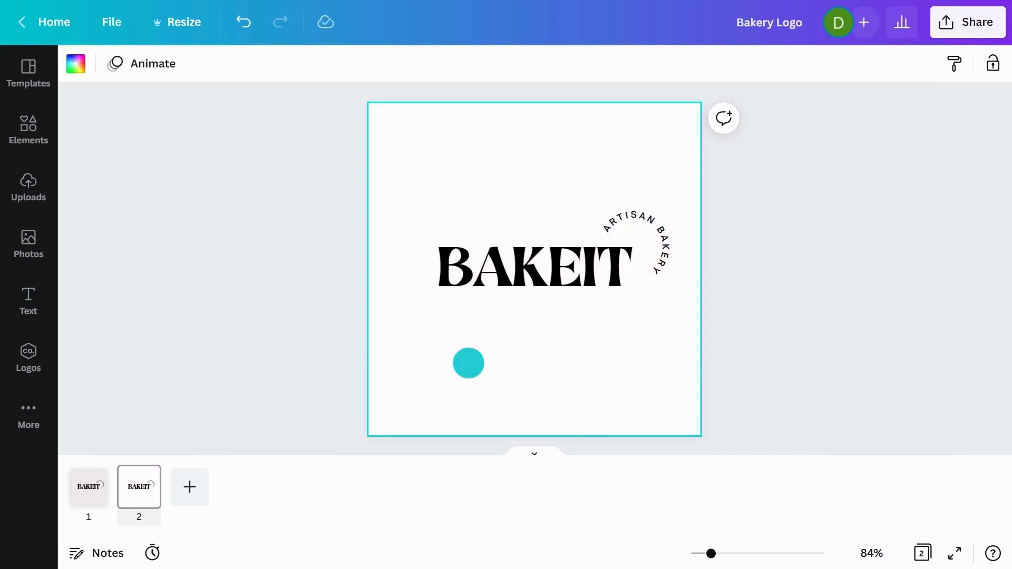
{"action": "left_click", "coordinate": [88, 487]}
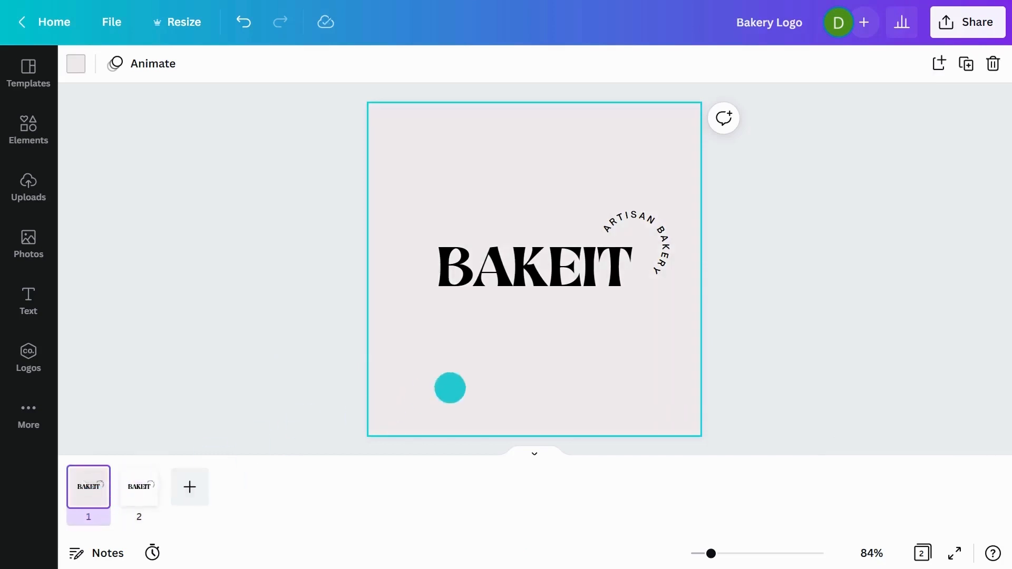
{"action": "left_click", "coordinate": [138, 486]}
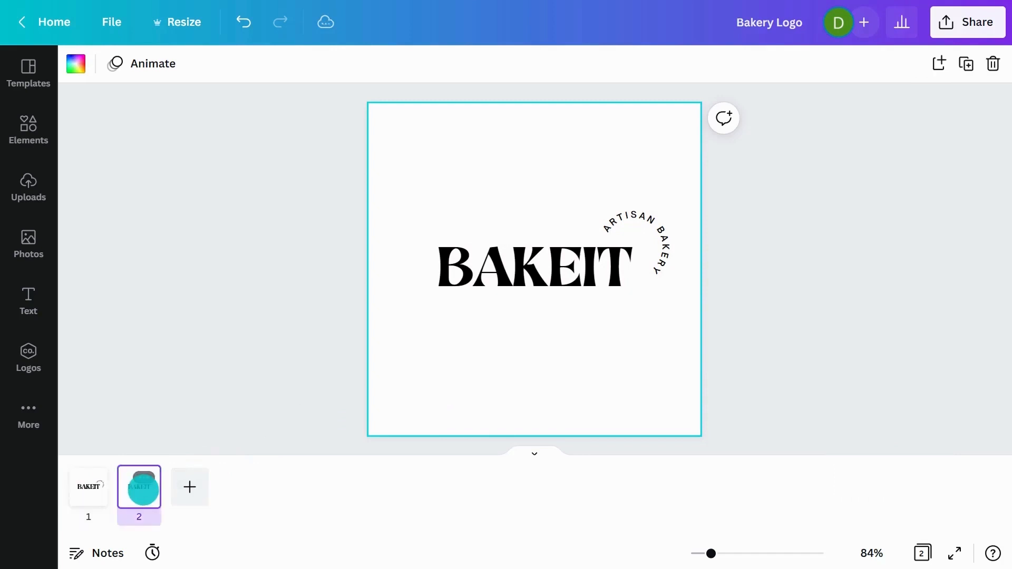
{"action": "left_click", "coordinate": [532, 266]}
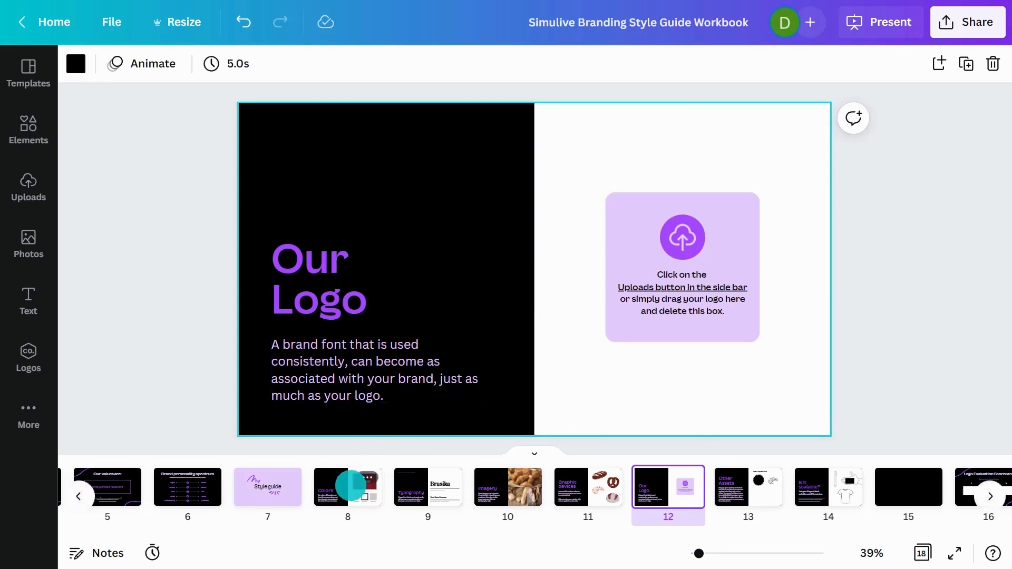
Switch back to the Bakery Logo design's white second page
{"action": "left_click", "coordinate": [347, 486]}
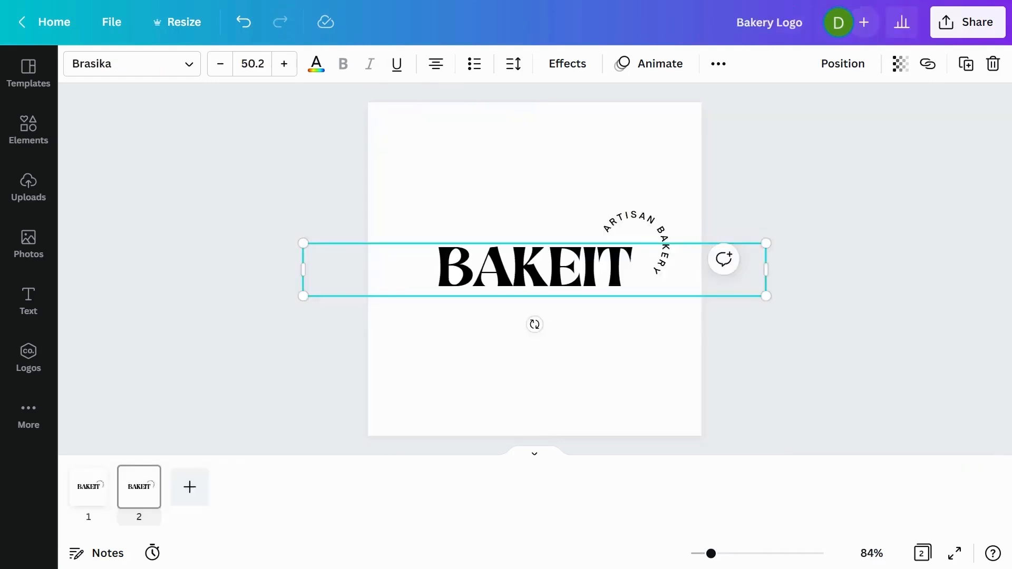
Colour BAKEIT deep red from the style guide's palette
{"action": "left_click", "coordinate": [316, 63]}
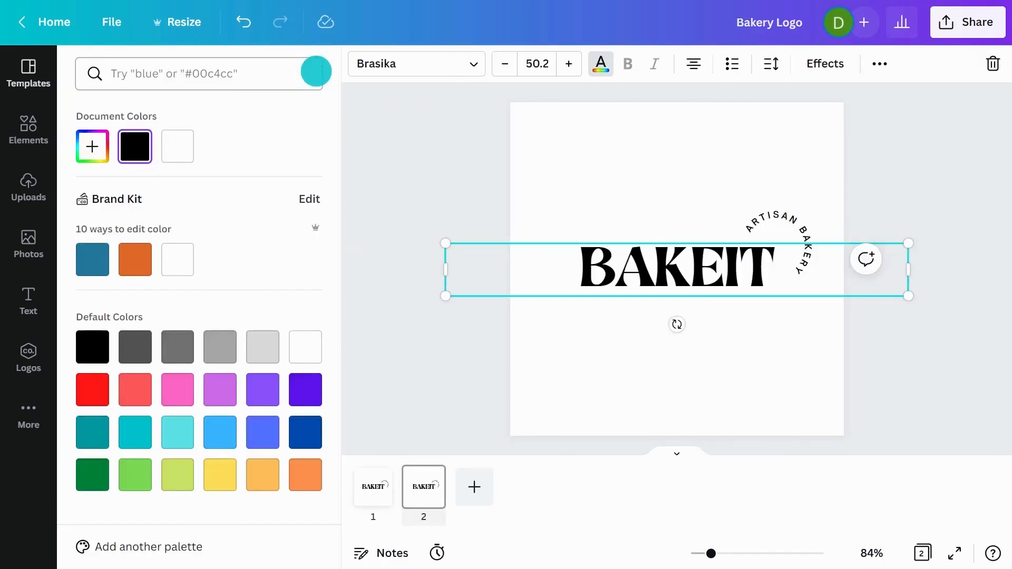
{"action": "left_click", "coordinate": [92, 146]}
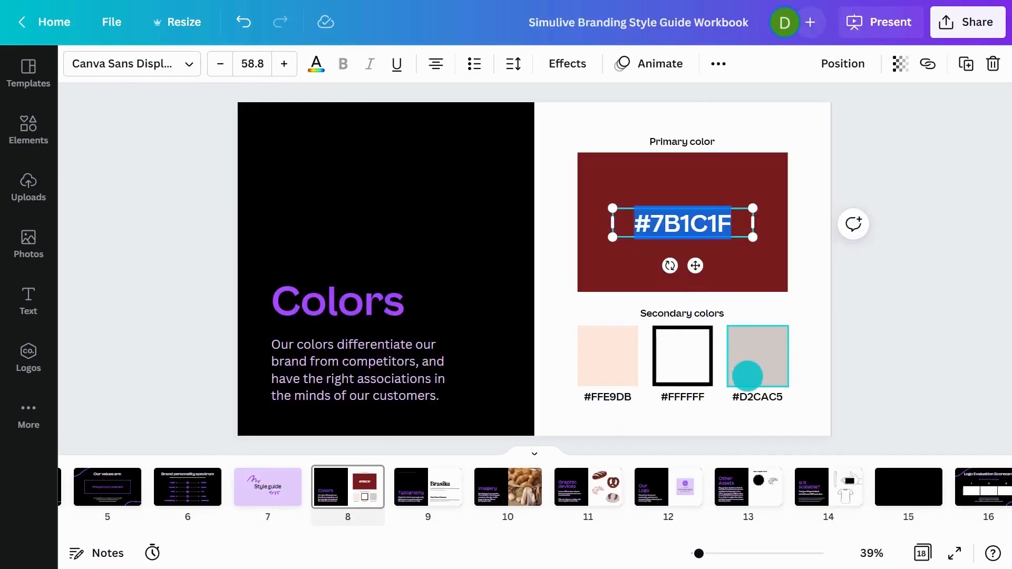
{"action": "left_click", "coordinate": [756, 397]}
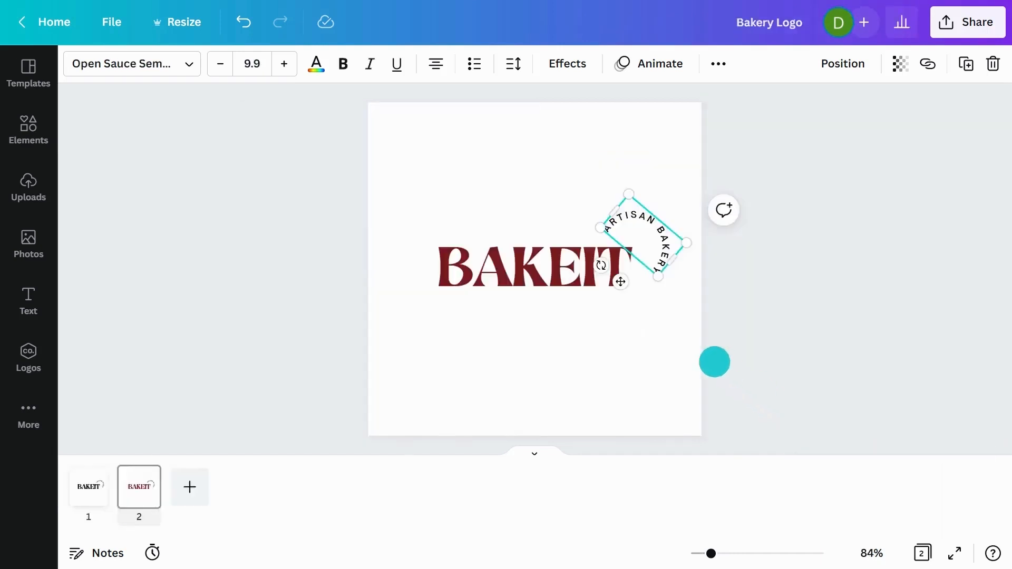
Give the curved tagline a custom warm grey starting from #D2CAC5, dragged slightly darker
{"action": "left_click", "coordinate": [315, 63]}
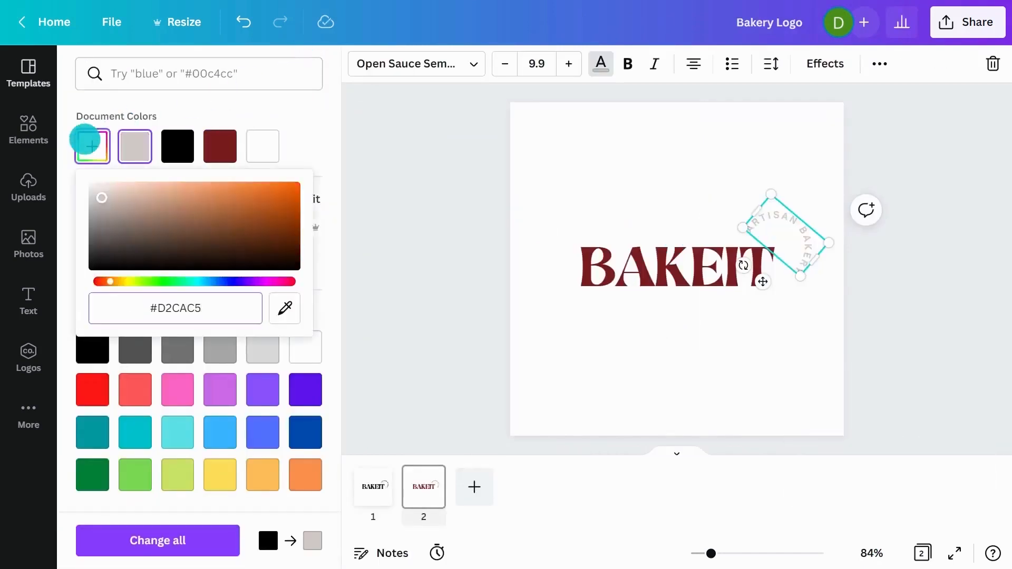
{"action": "left_click_drag", "start_coordinate": [101, 198], "coordinate": [100, 197]}
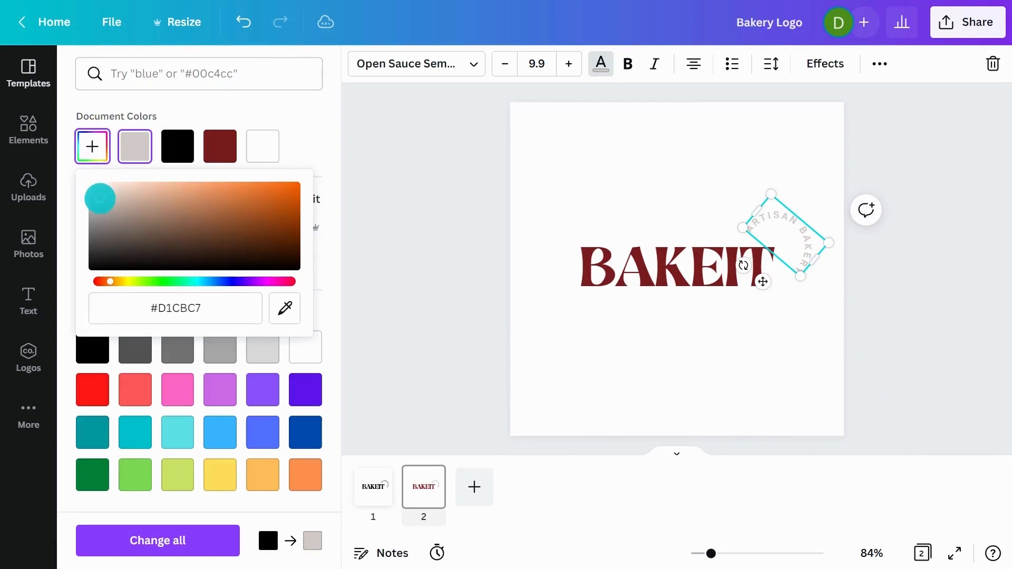
{"action": "left_click_drag", "start_coordinate": [100, 198], "coordinate": [100, 209]}
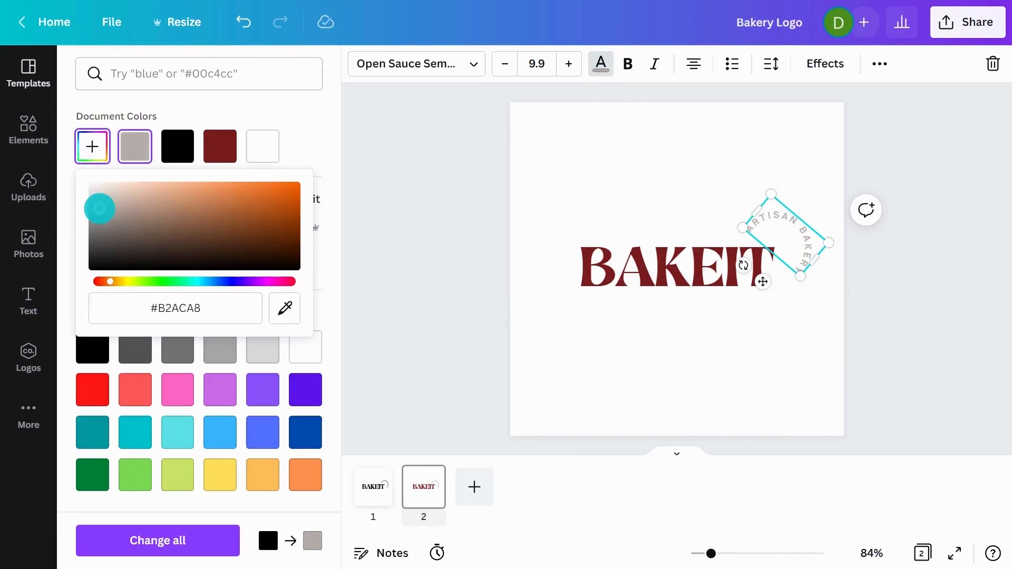
{"action": "left_click_drag", "start_coordinate": [100, 208], "coordinate": [100, 213]}
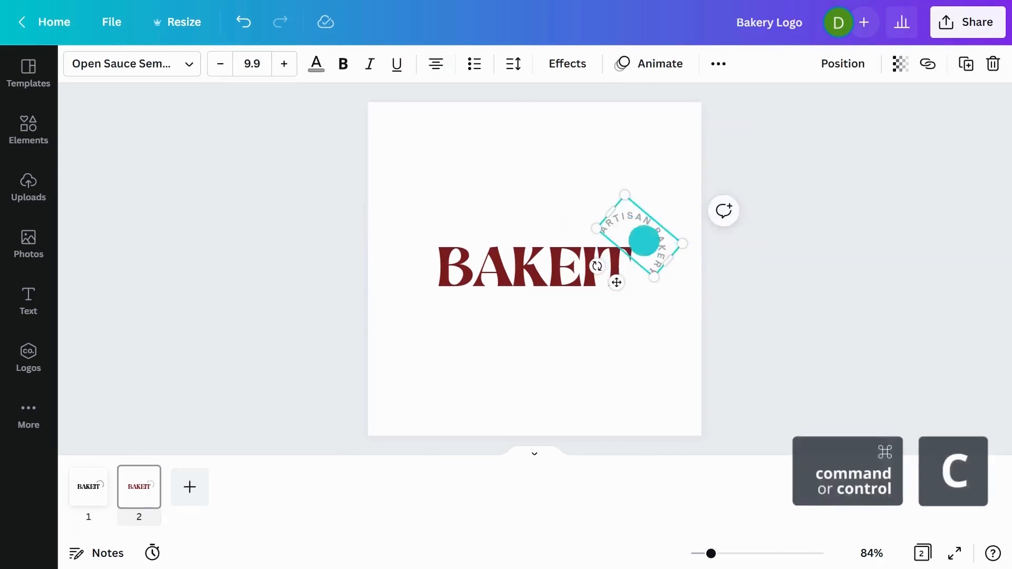
{"action": "left_click", "coordinate": [88, 487]}
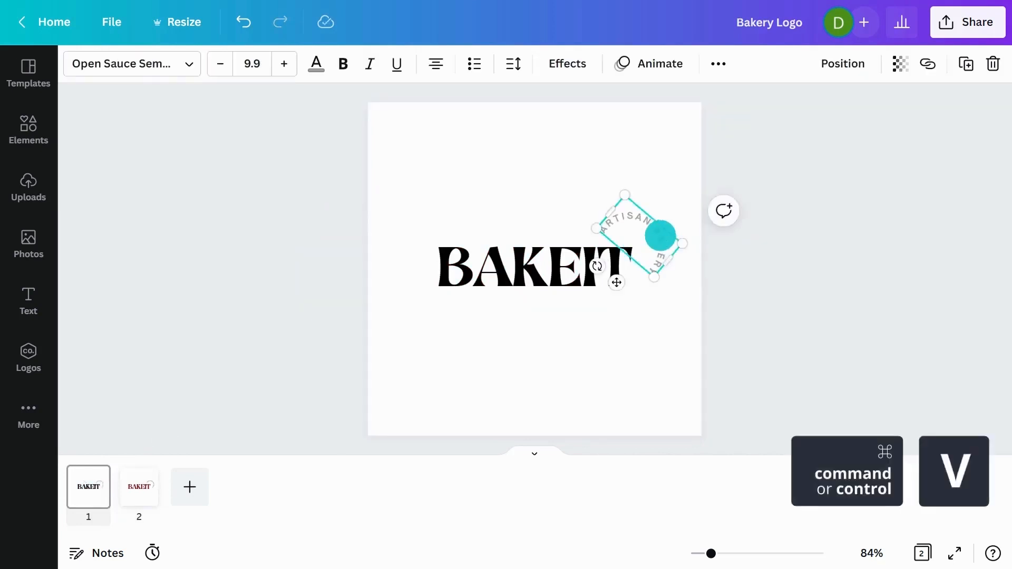
{"action": "left_click", "coordinate": [316, 63]}
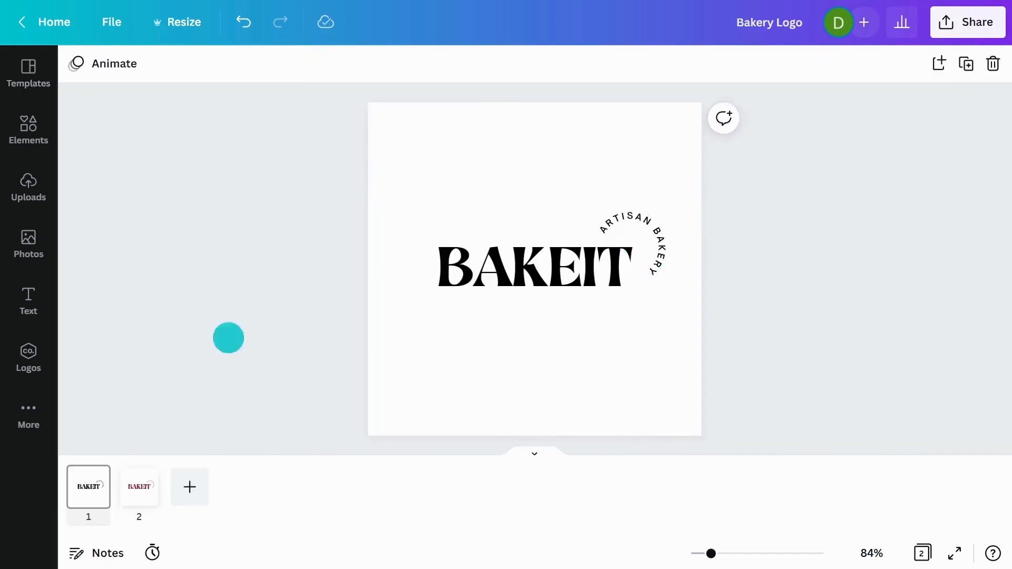
{"action": "left_click", "coordinate": [139, 487]}
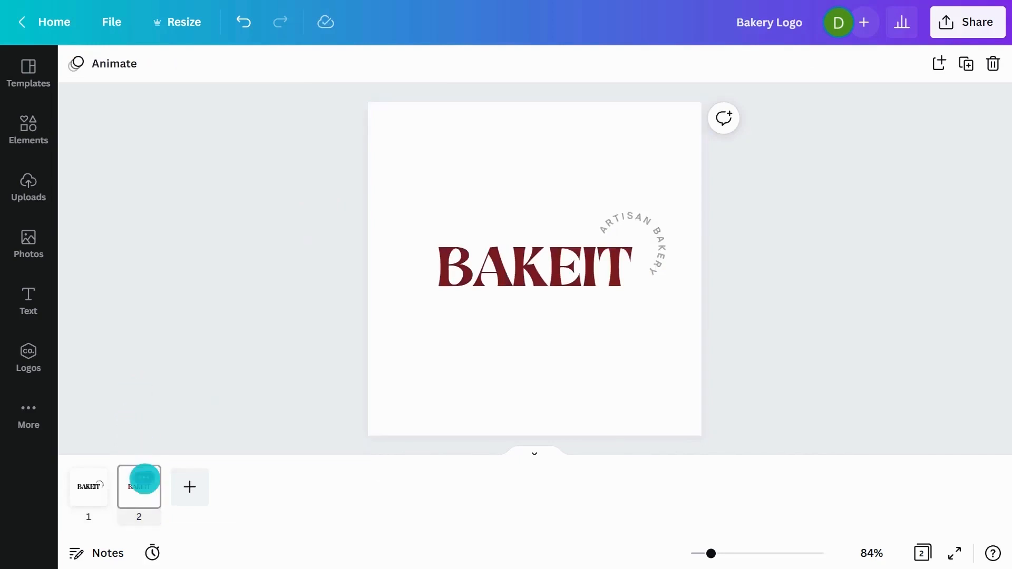
Duplicate page 1 as a third page with a black background and white lettering
{"action": "right_click", "coordinate": [88, 492]}
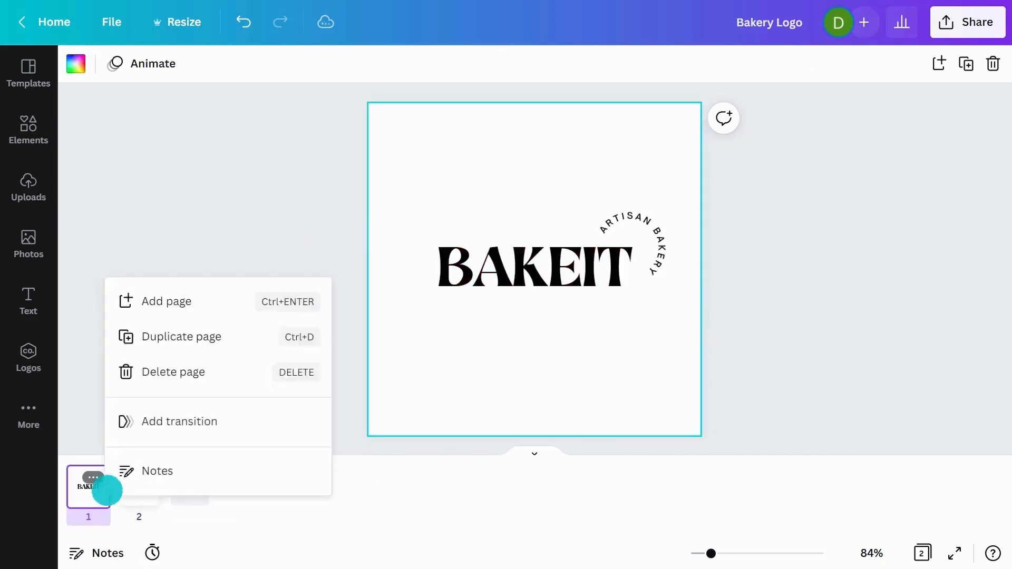
{"action": "left_click", "coordinate": [181, 336]}
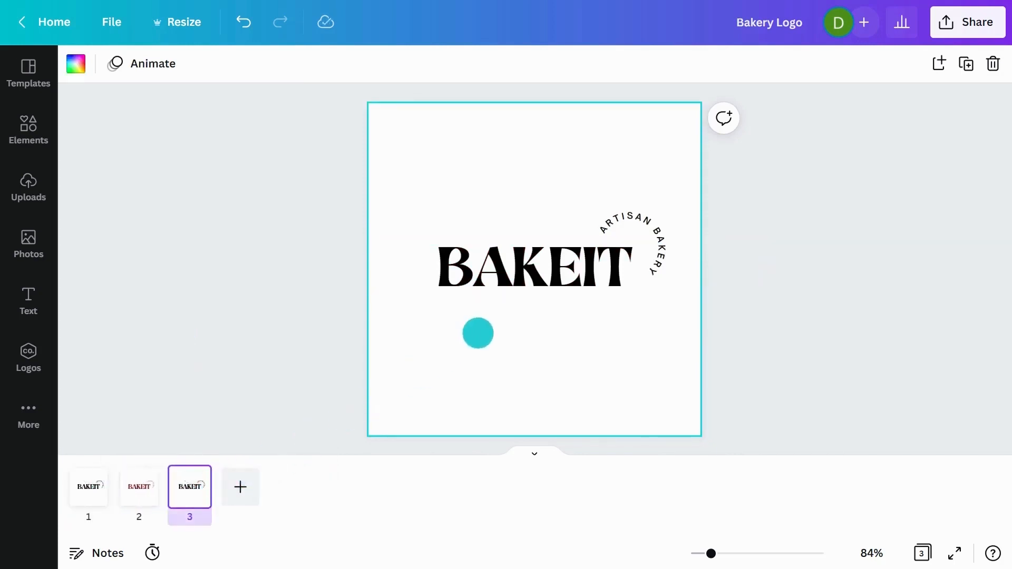
{"action": "left_click", "coordinate": [76, 63]}
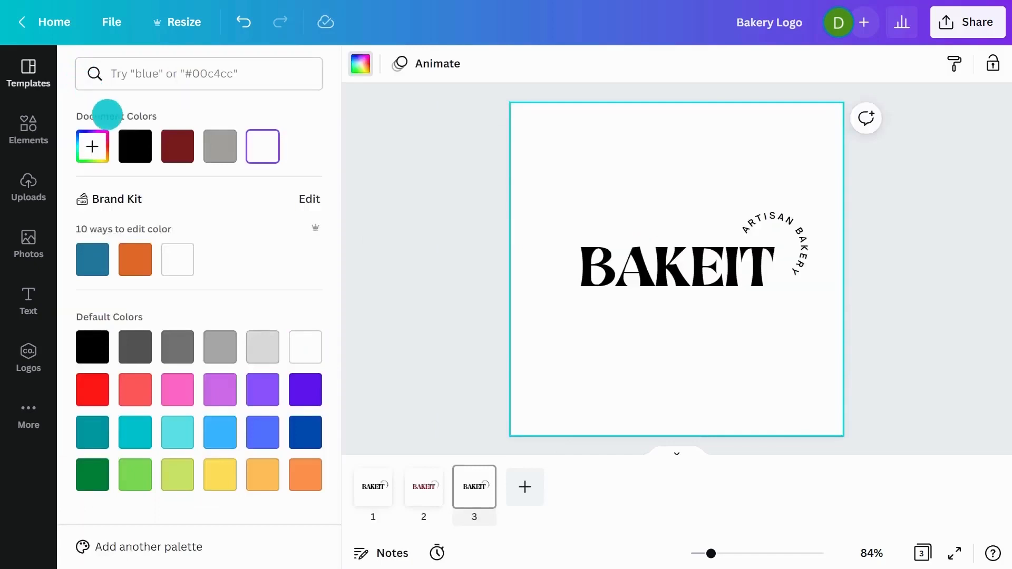
{"action": "left_click", "coordinate": [135, 146]}
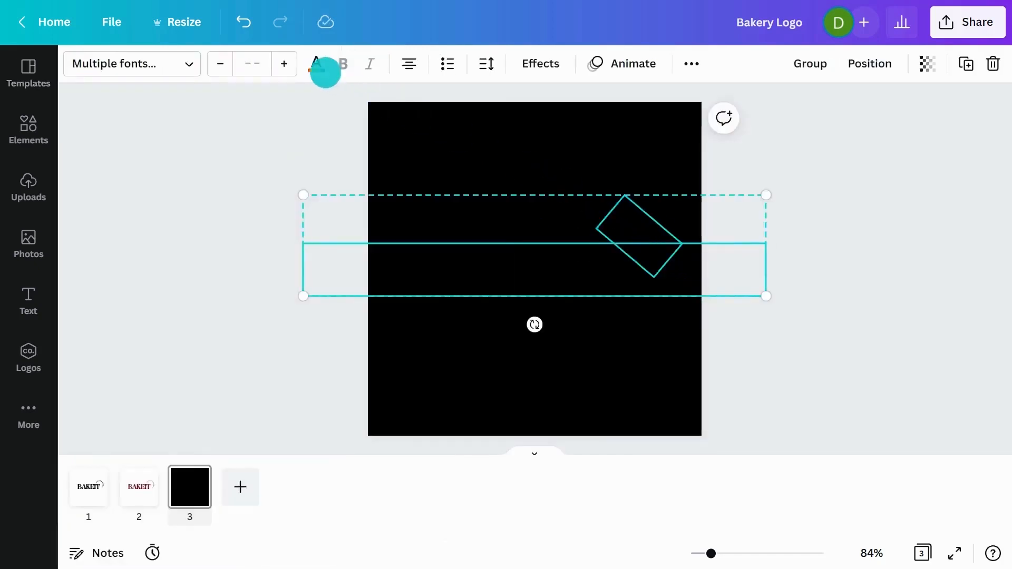
{"action": "left_click", "coordinate": [316, 64]}
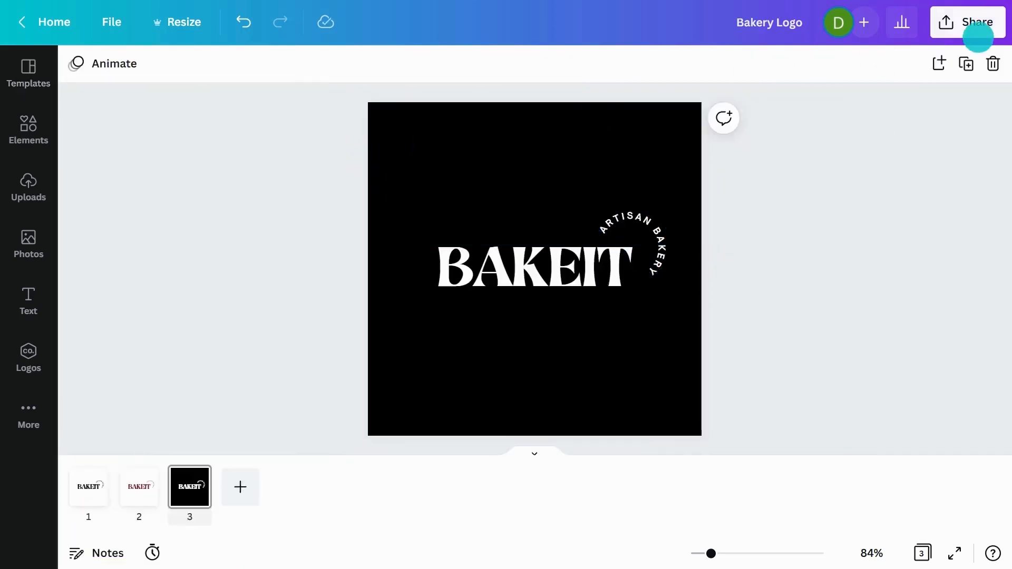
Download only Page 2 as an SVG with a transparent background
{"action": "left_click", "coordinate": [975, 21]}
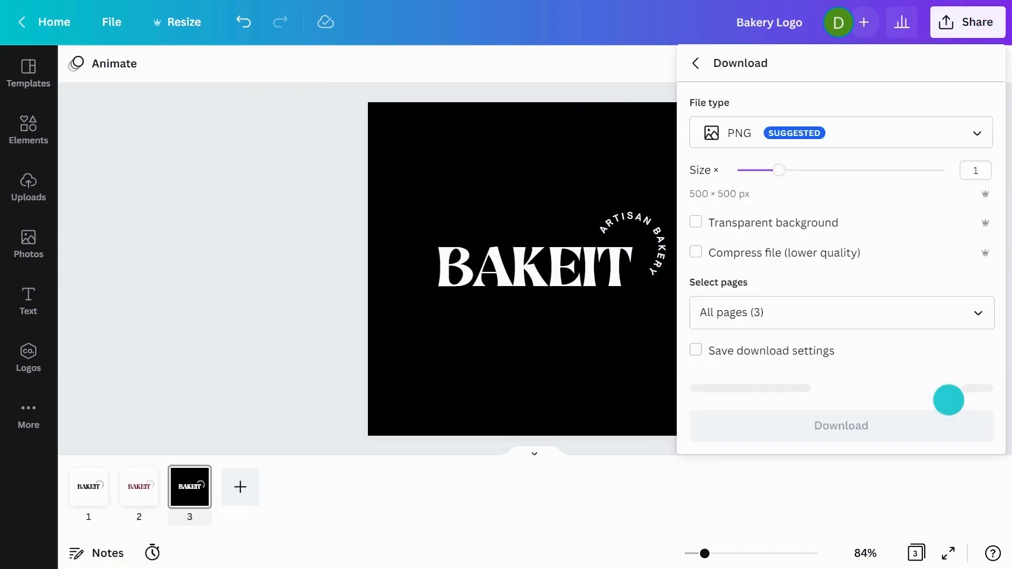
{"action": "left_click", "coordinate": [839, 133]}
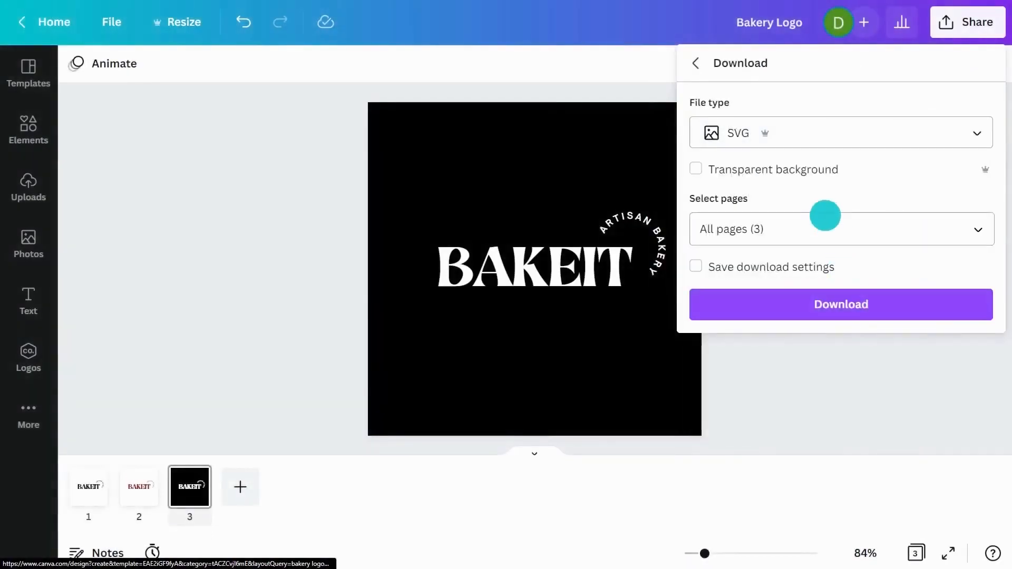
{"action": "left_click", "coordinate": [695, 169]}
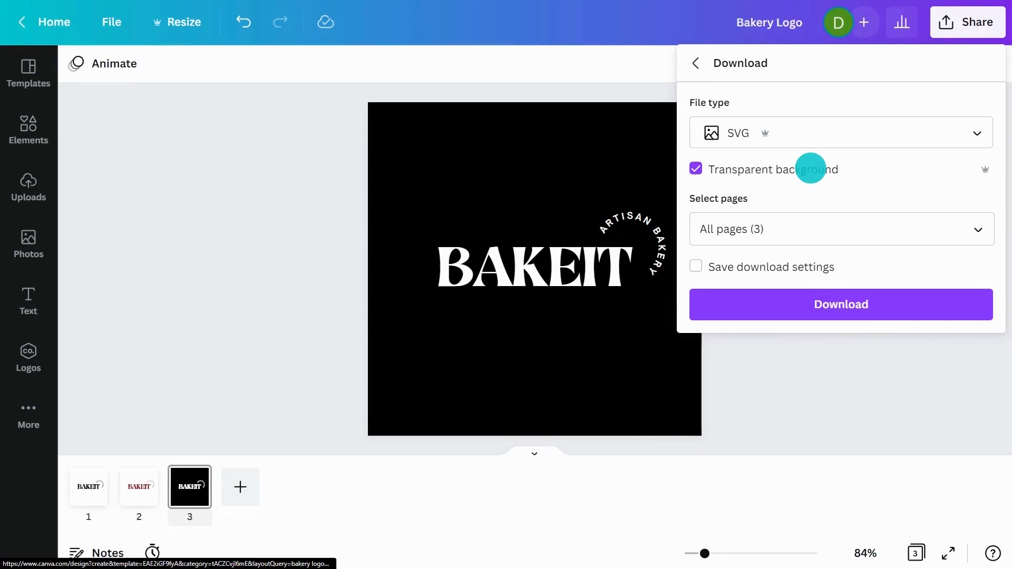
{"action": "left_click", "coordinate": [841, 229]}
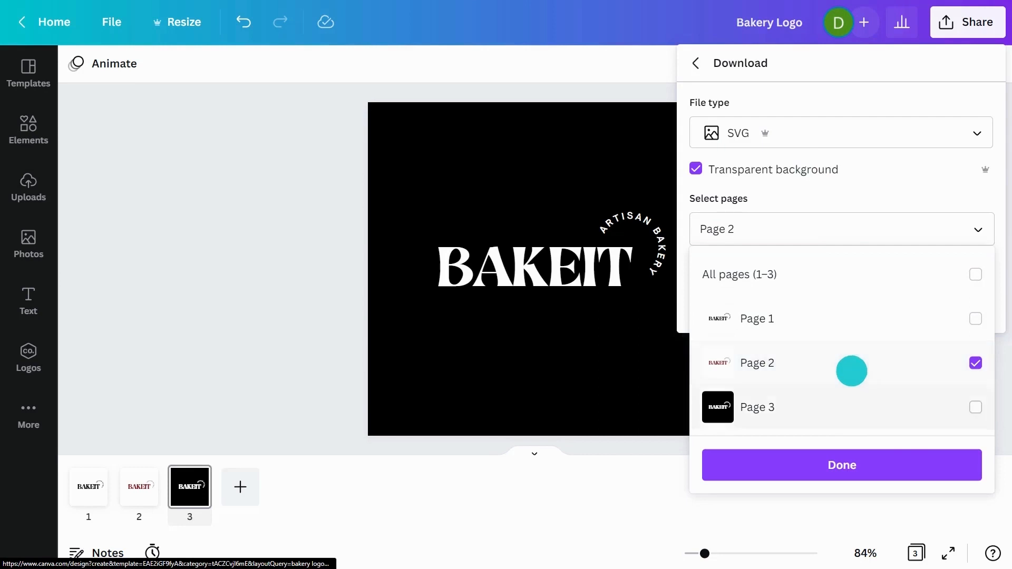
{"action": "left_click", "coordinate": [840, 465]}
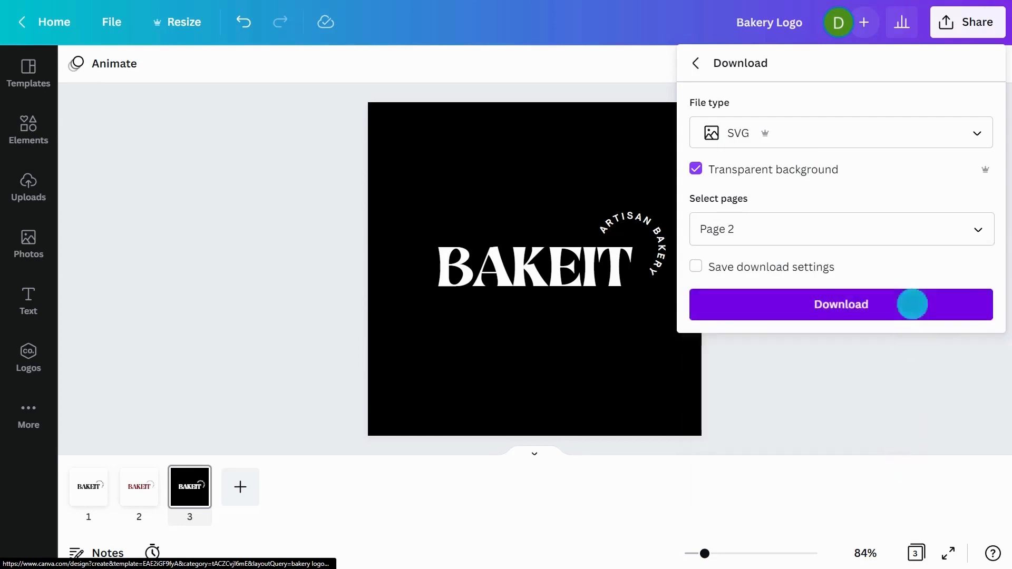
{"action": "left_click", "coordinate": [842, 305]}
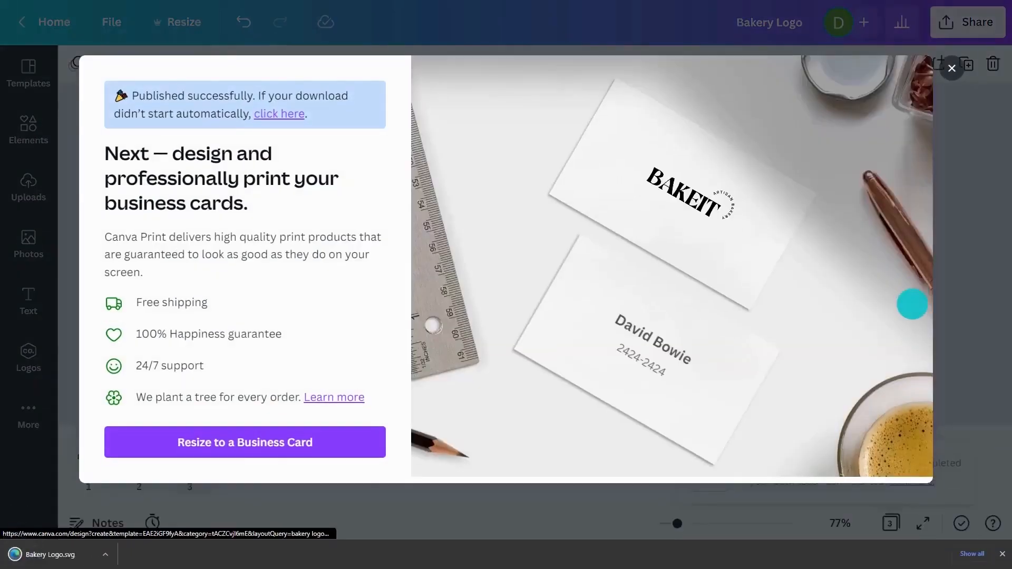
Upload the BAKEIT SVG to the workbook and bring up slide 14, Is it scalable?
{"action": "left_click", "coordinate": [952, 68]}
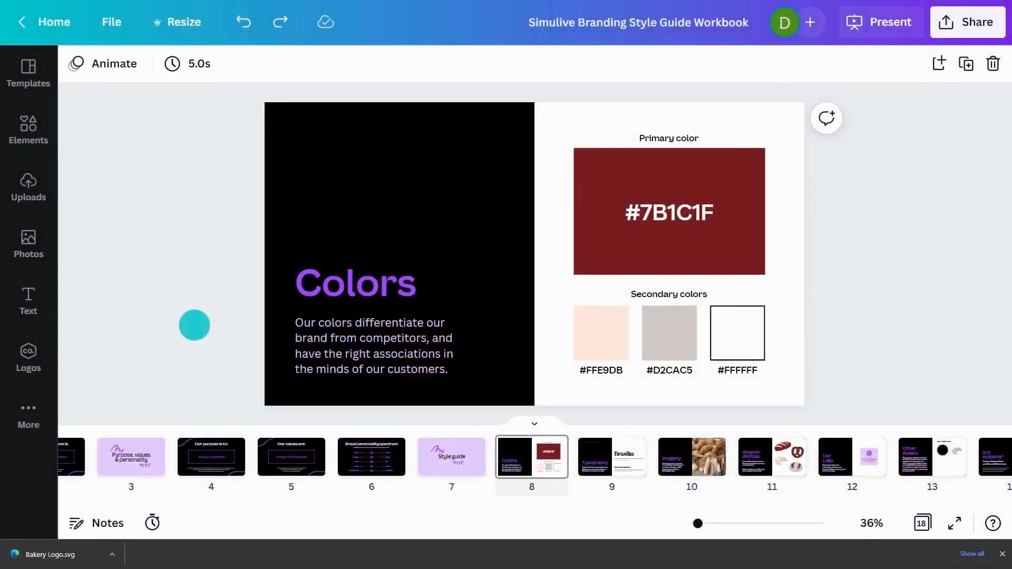
{"action": "left_click", "coordinate": [28, 187]}
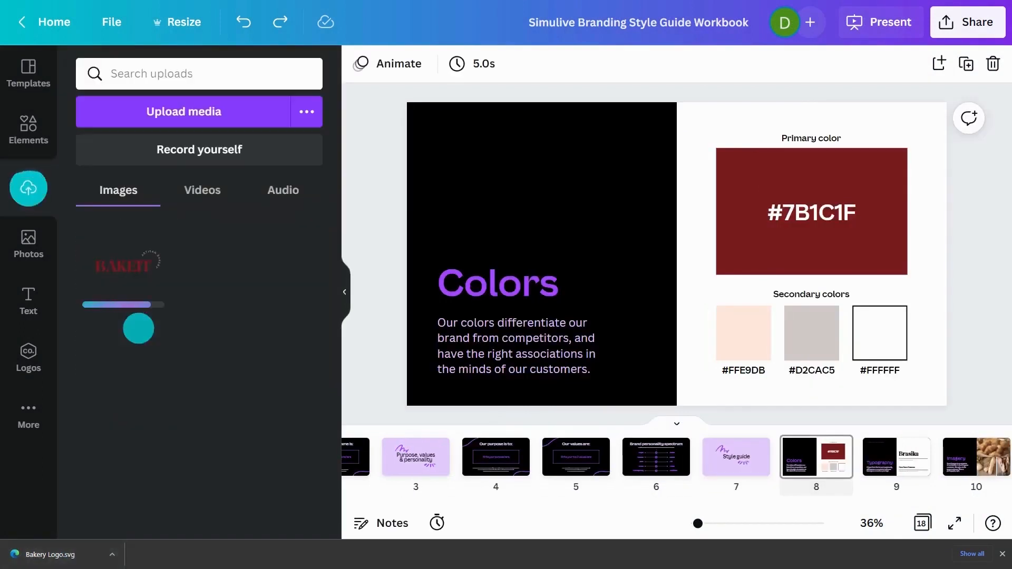
{"action": "scroll", "scroll_direction": "right", "scroll_amount": 3}
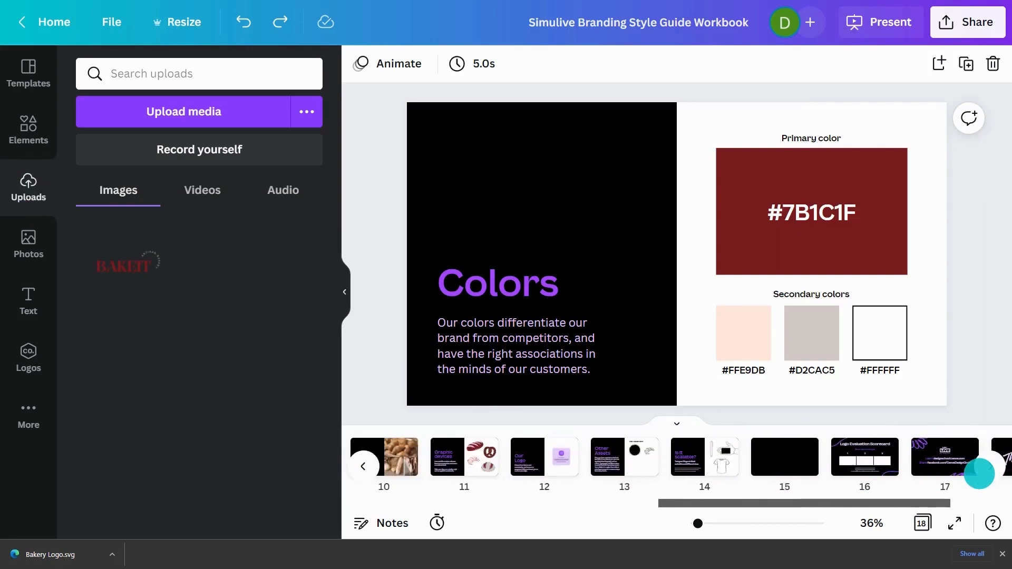
{"action": "left_click", "coordinate": [544, 457]}
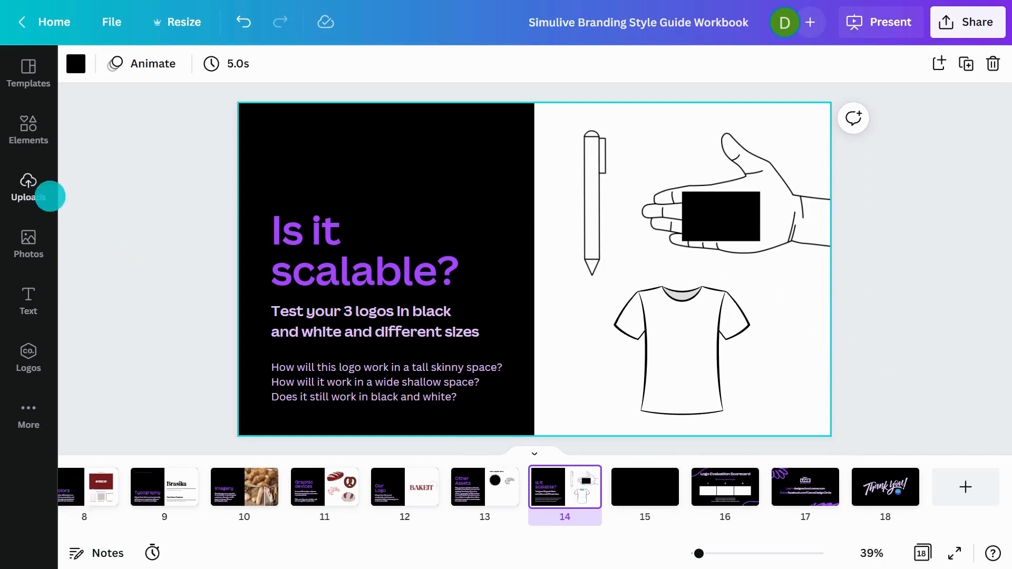
Add the white and black BAKEIT logo SVGs from Uploads onto the pen, business card and T-shirt mockups
{"action": "left_click", "coordinate": [29, 187]}
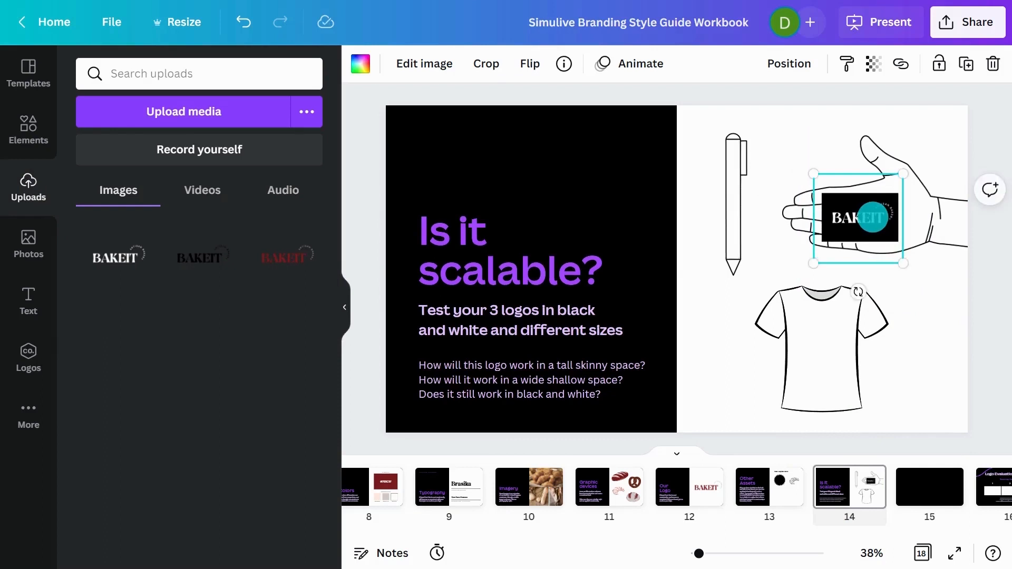
{"action": "left_click", "coordinate": [786, 513]}
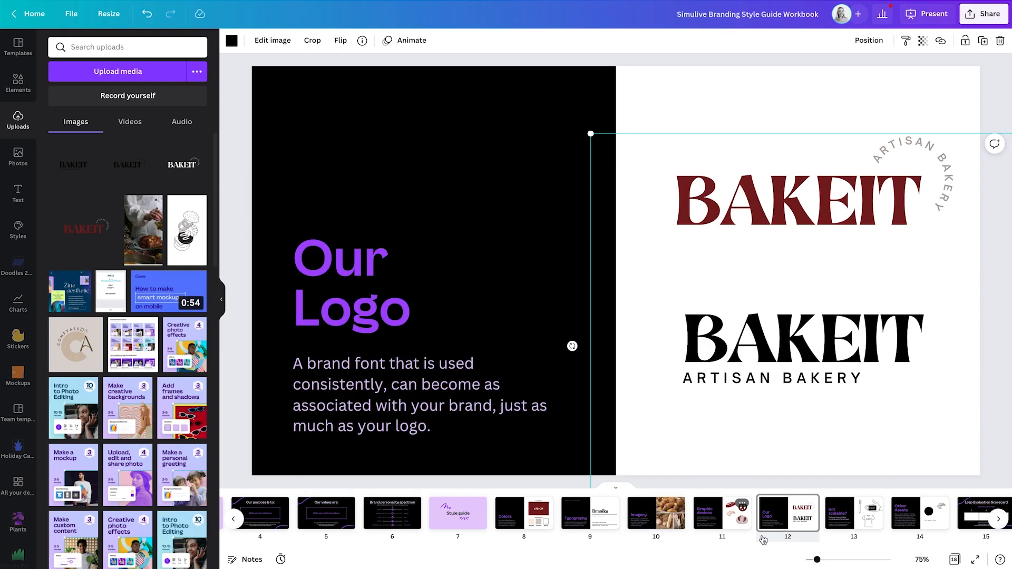
{"action": "left_click", "coordinate": [853, 513]}
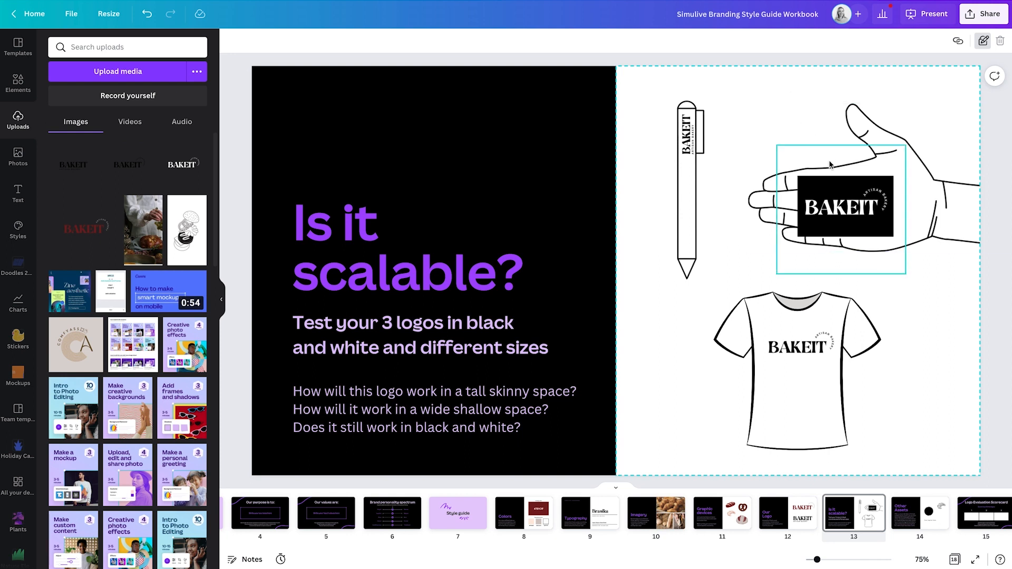
{"action": "left_click", "coordinate": [698, 341]}
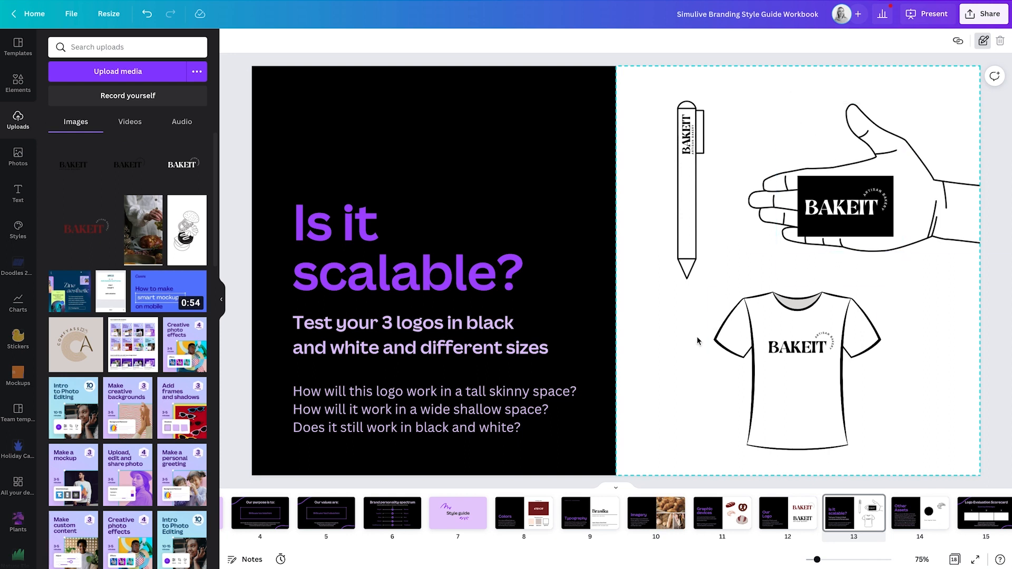